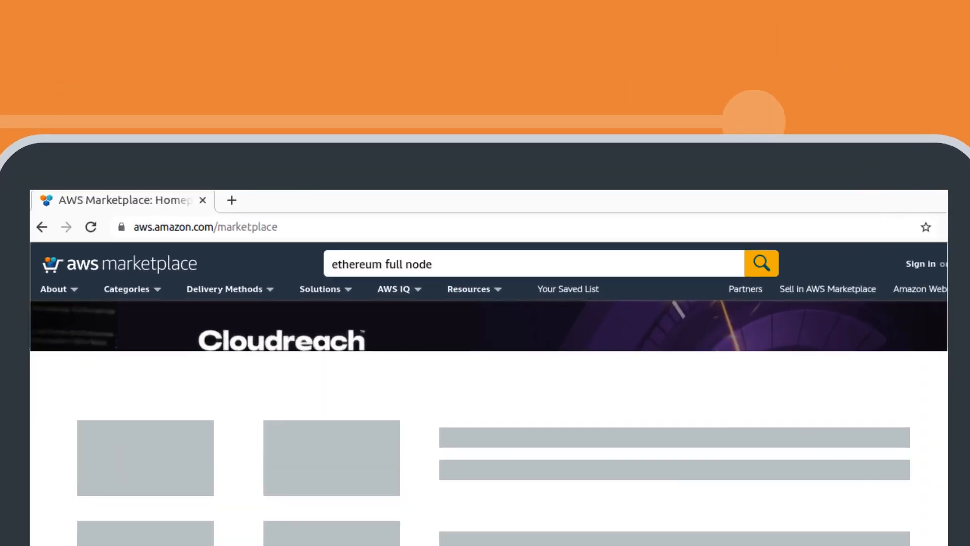
# - Run the search for 'ethereum full node' and open Techlatest.net's Ethereum Full Node listing from the results
pyautogui.click(762, 262)
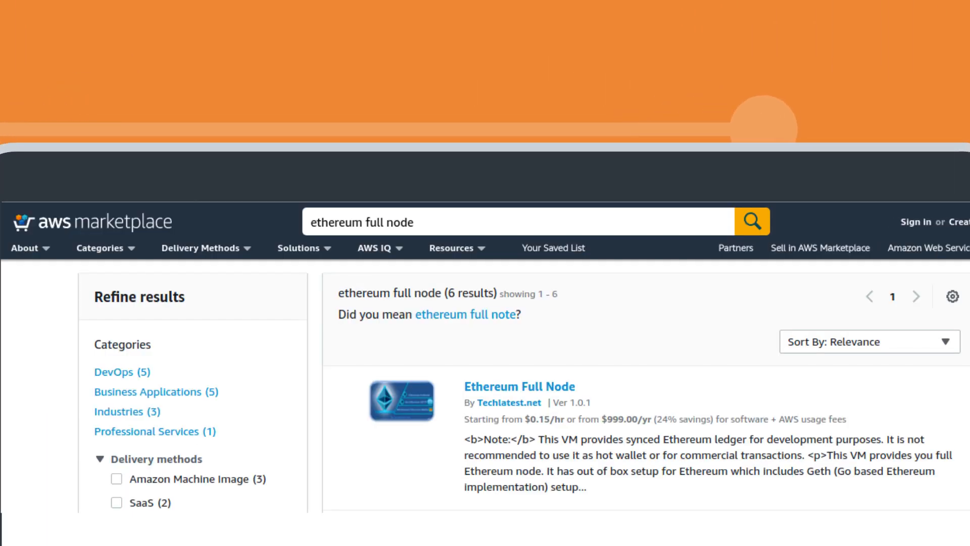
pyautogui.click(519, 387)
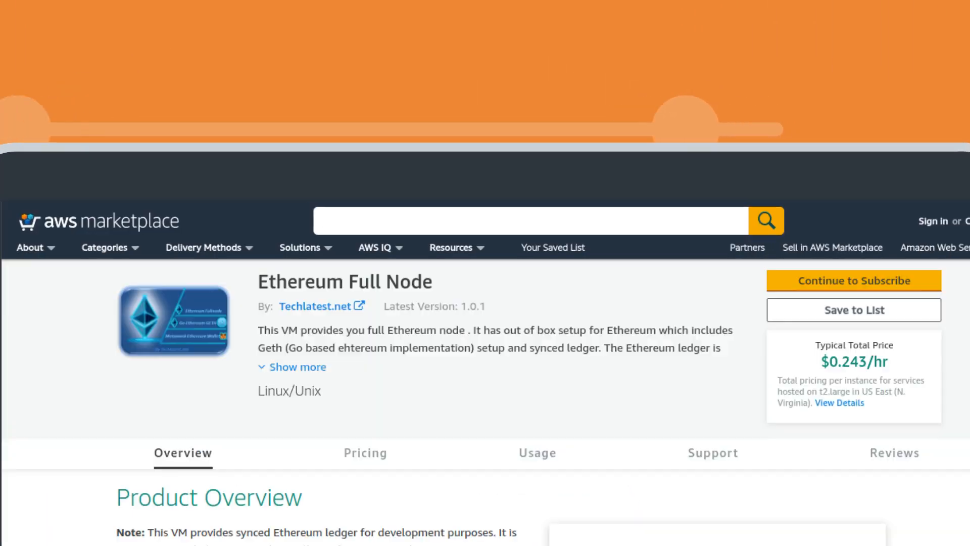